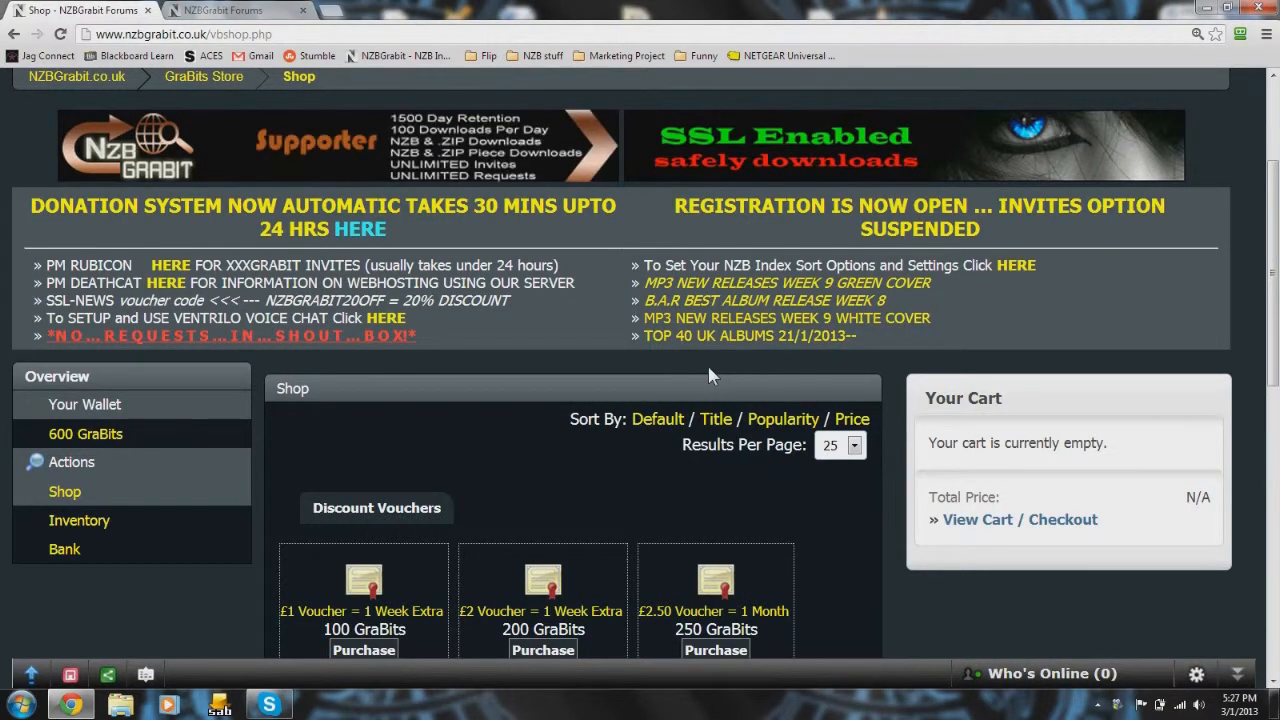
mouse_move(113, 447)
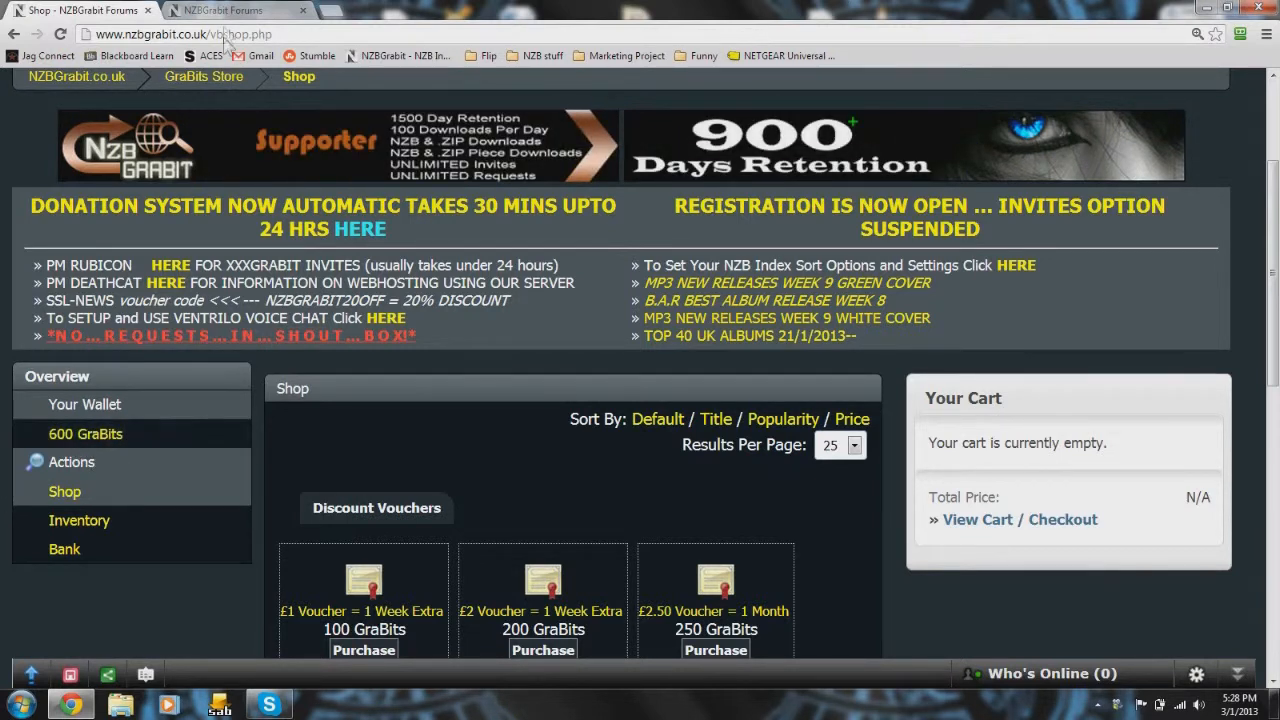
Step: Quick-reply 'Welcome to NZB grabit!!!' in the Hello peeps thread, posting it as reply #2
click(238, 10)
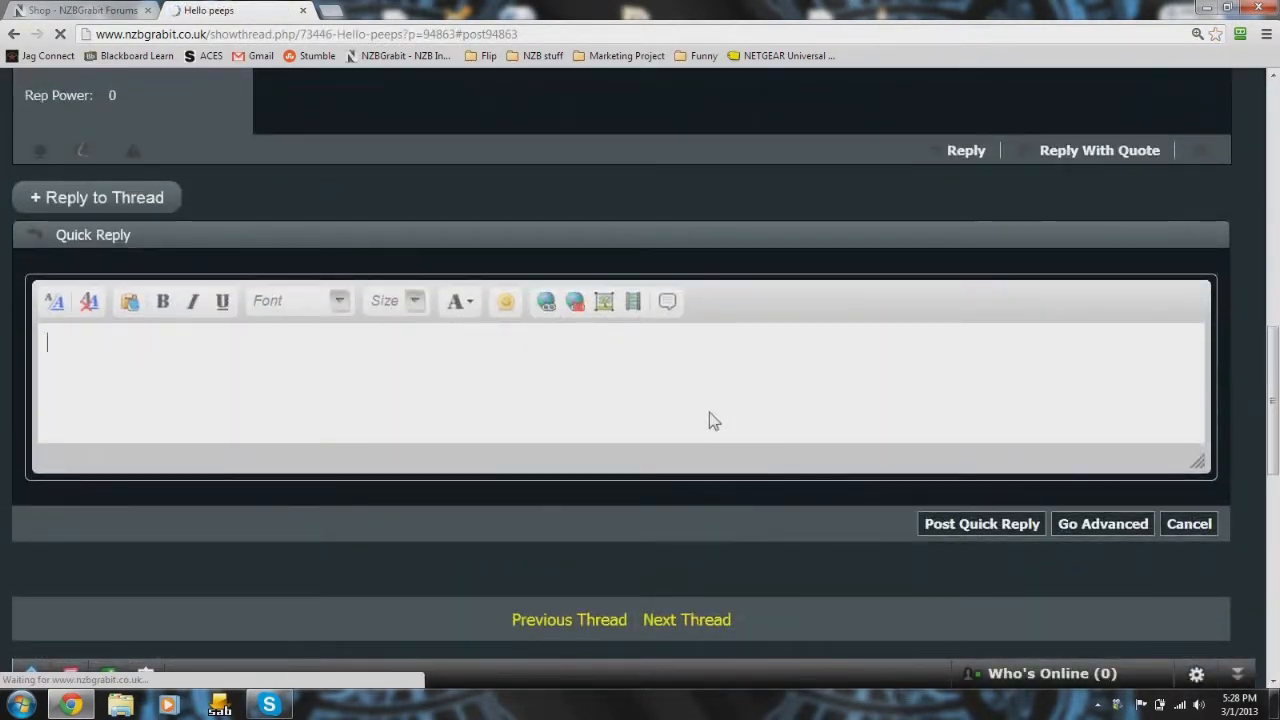
text(Welcome to)
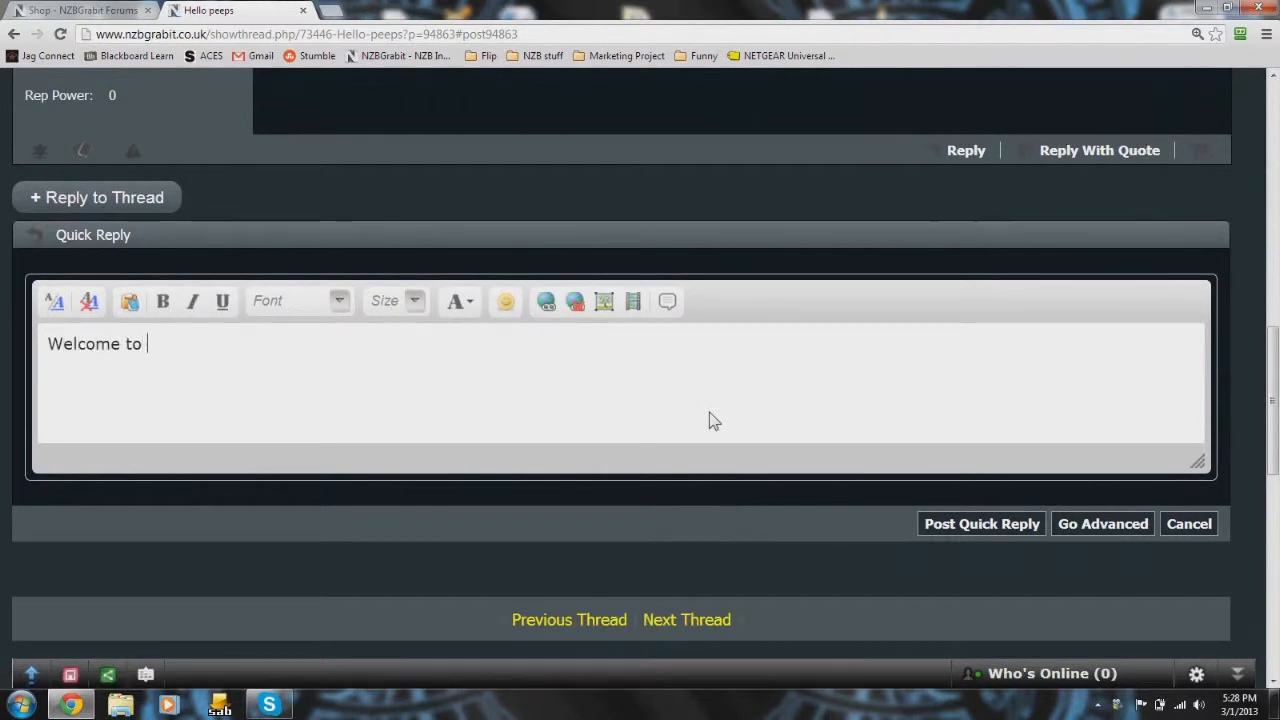
text(NZB gra)
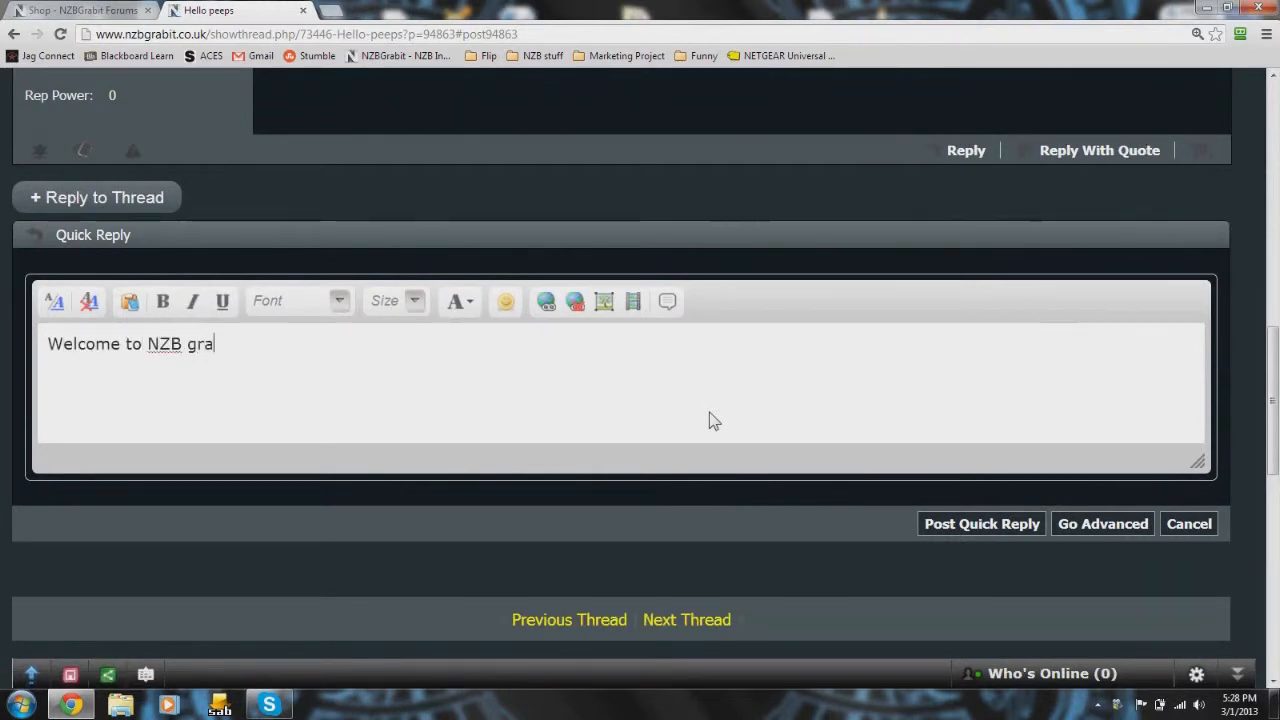
text(bit!!!)
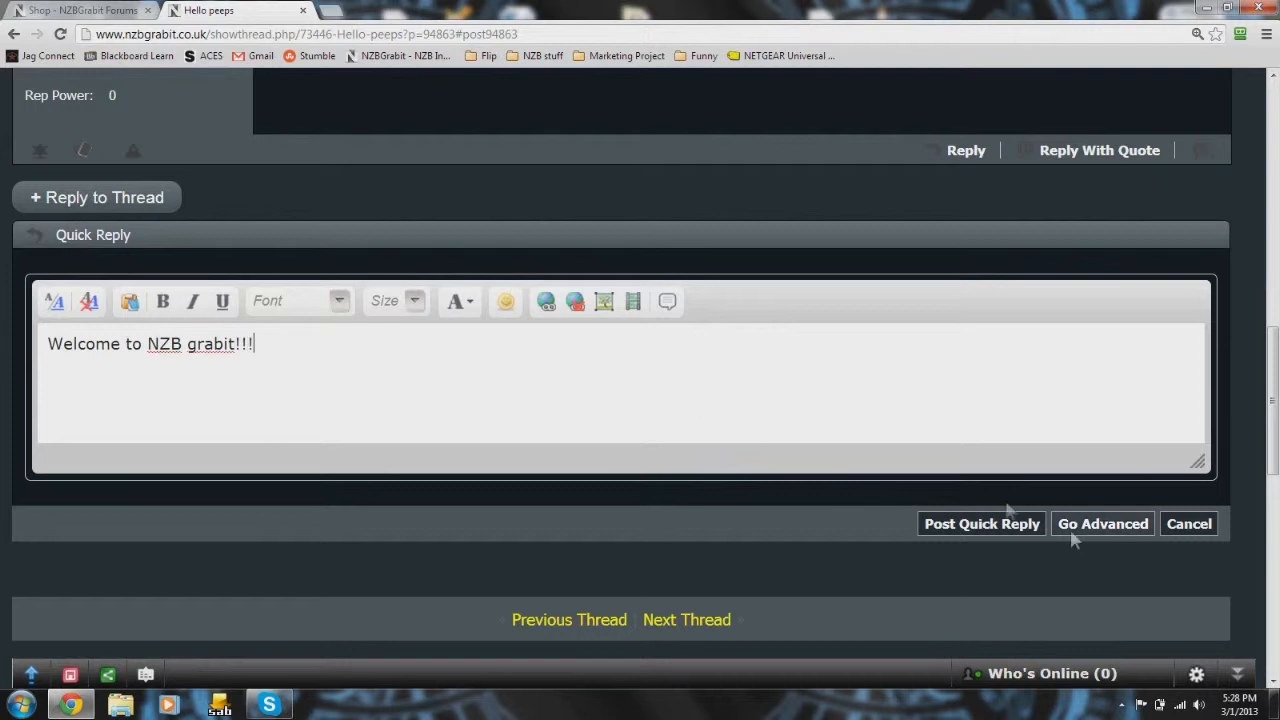
click(981, 523)
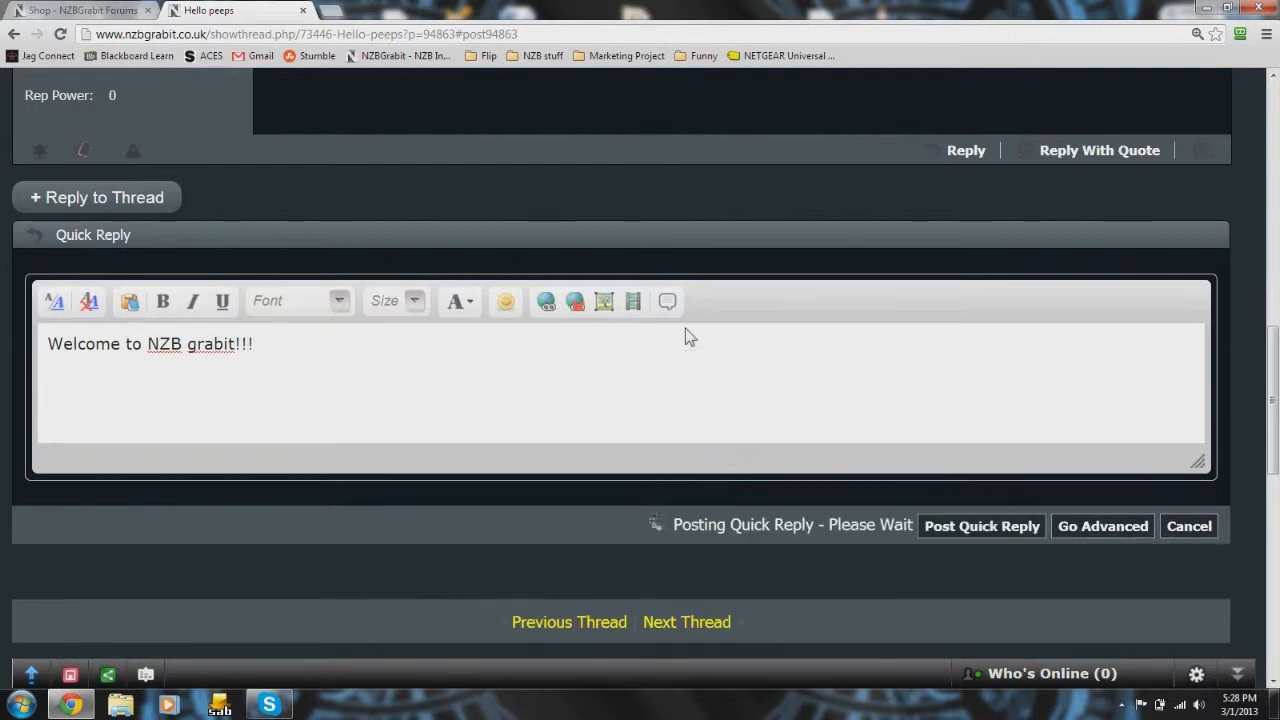
click(981, 525)
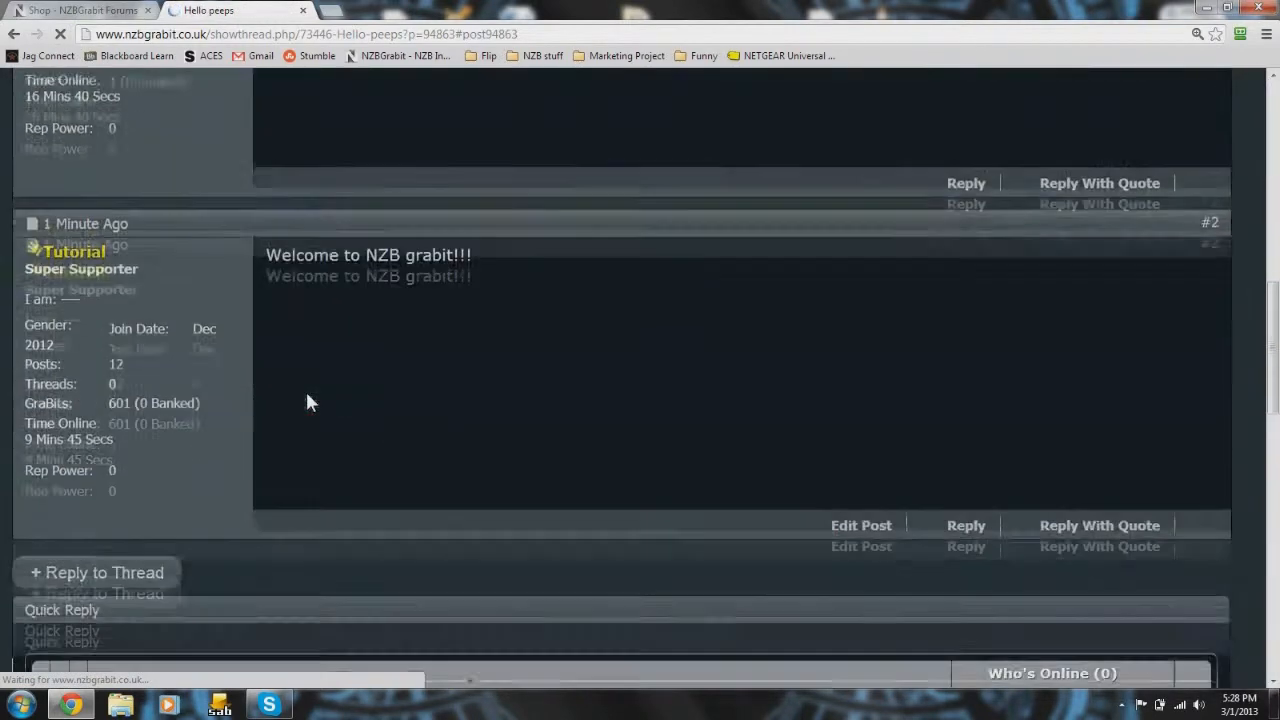
scroll(down, 3)
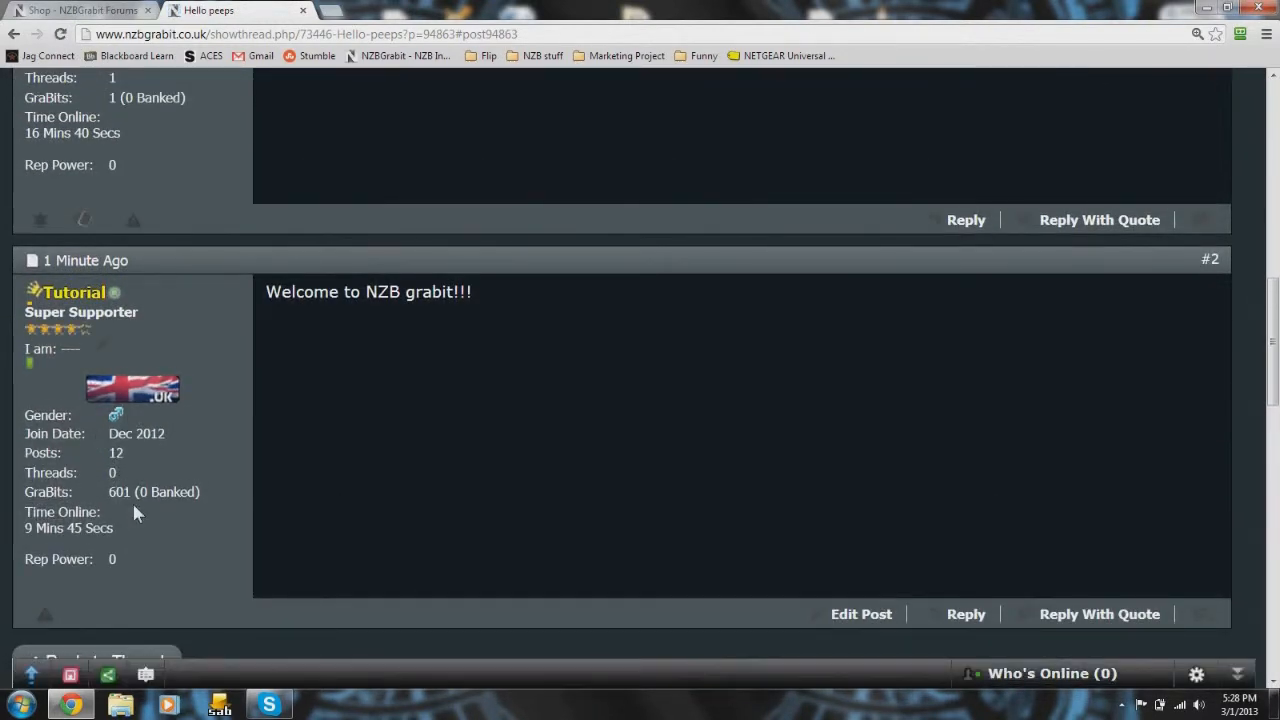
scroll(up, 3)
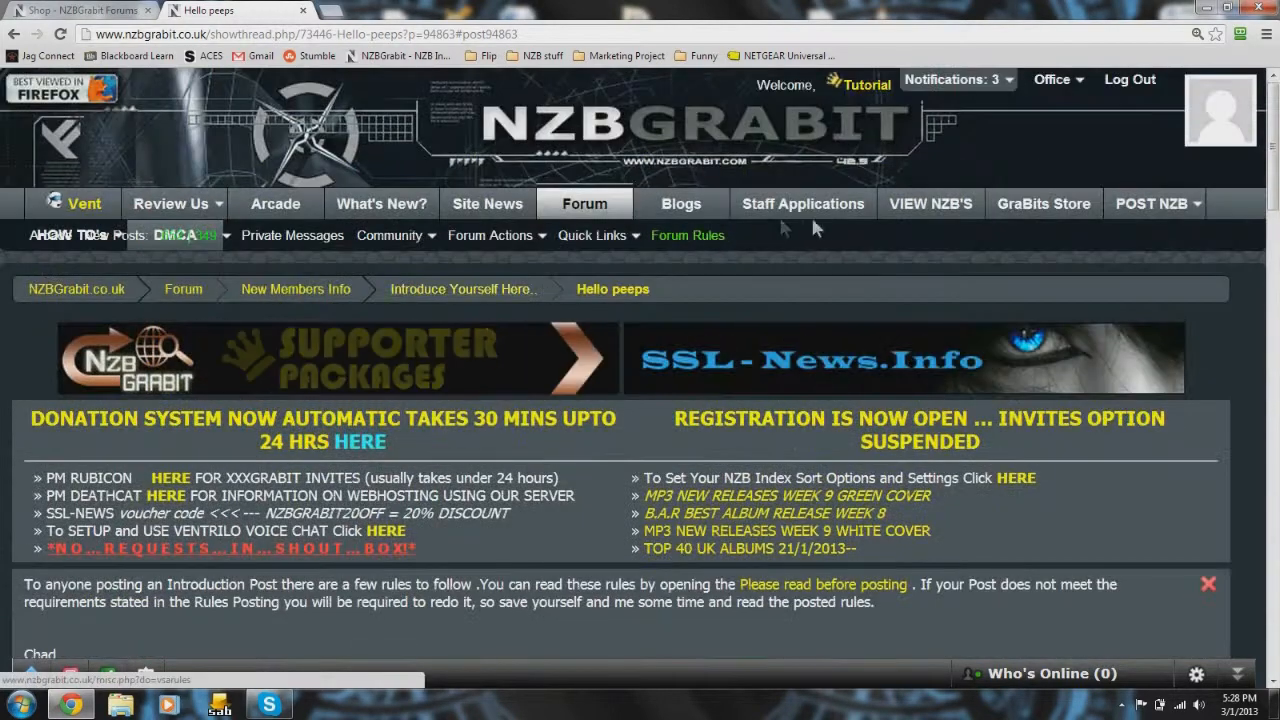
Step: Add the £2 Voucher = 1 Week Extra from the GraBits Store's Discount Vouchers to the cart
click(1043, 203)
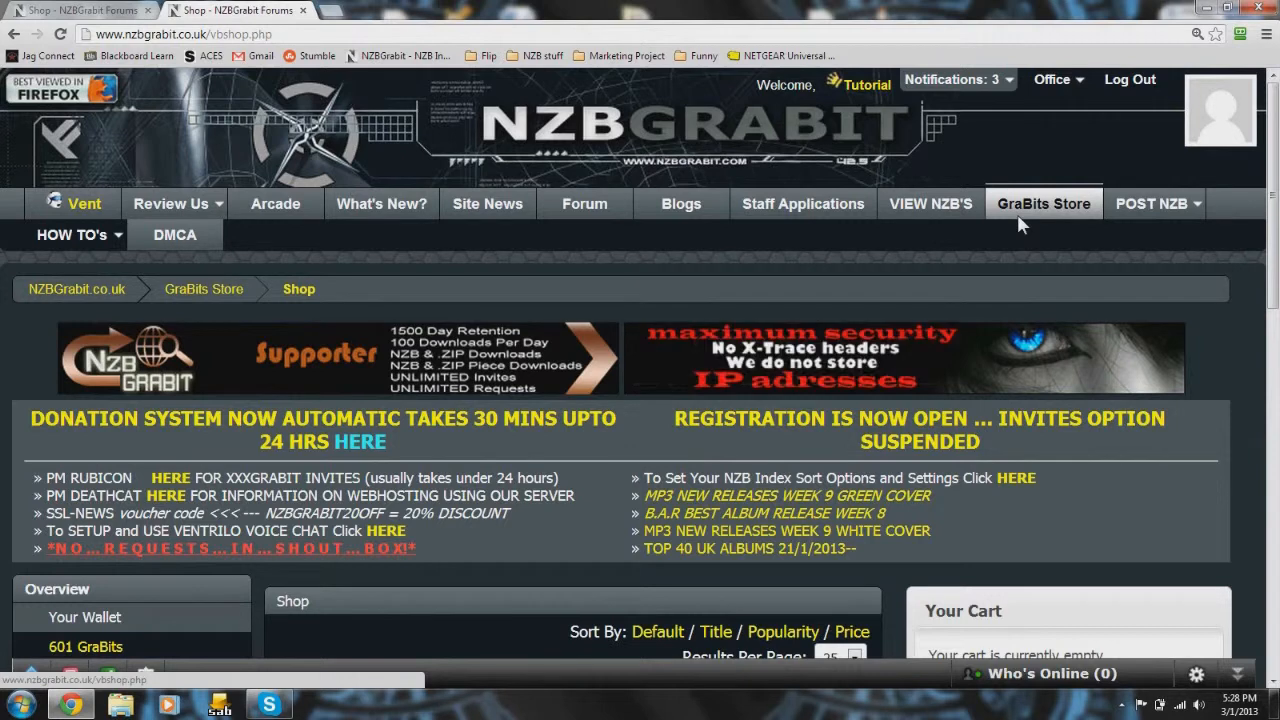
scroll(down, 3)
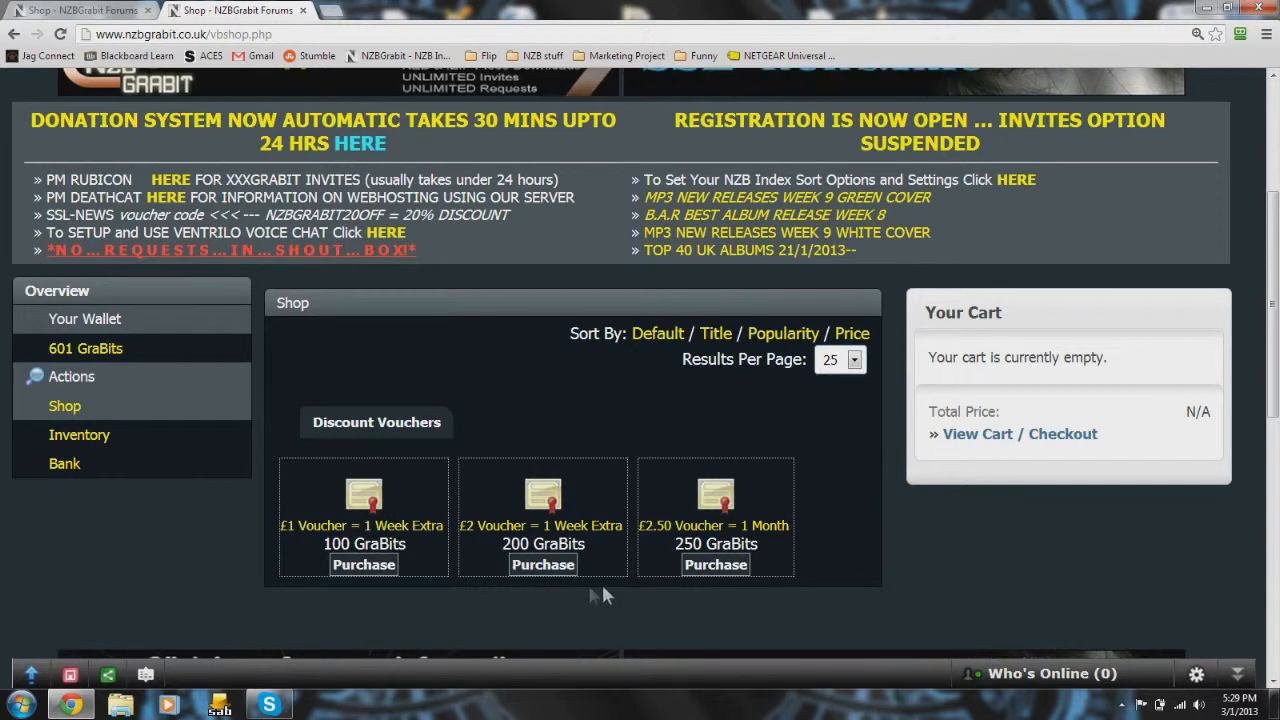
mouse_move(658, 588)
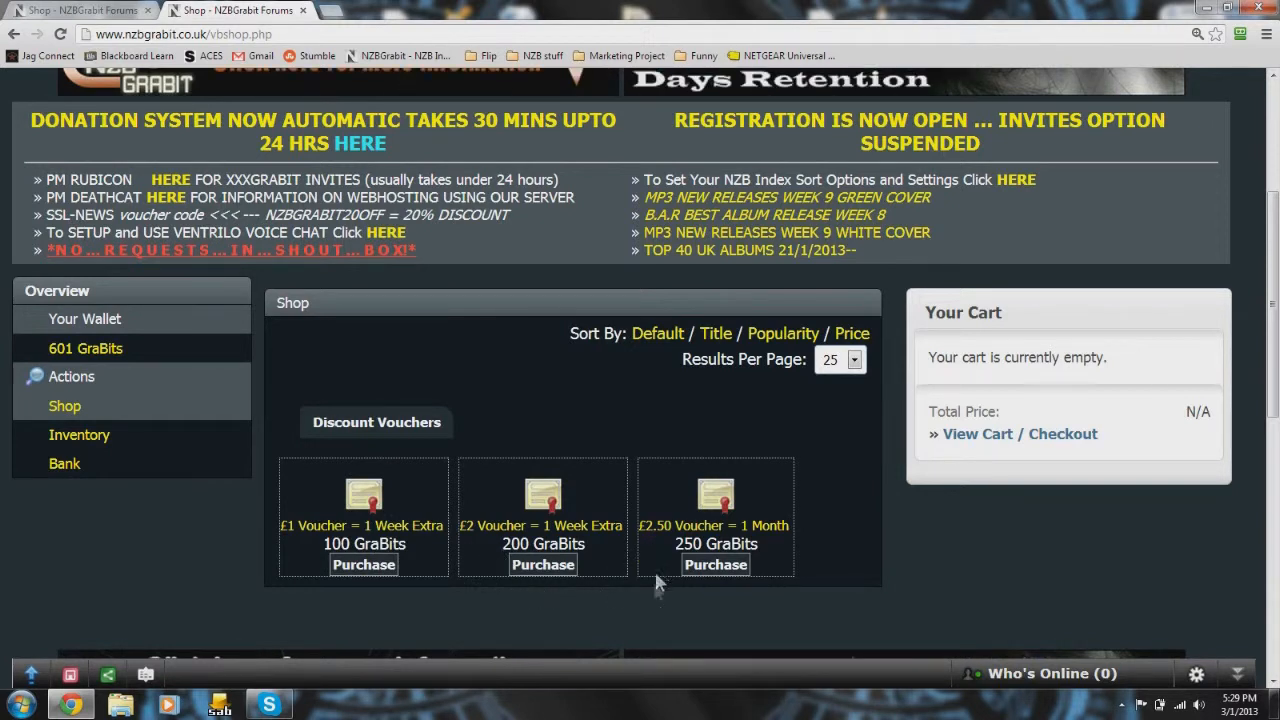
mouse_move(650, 618)
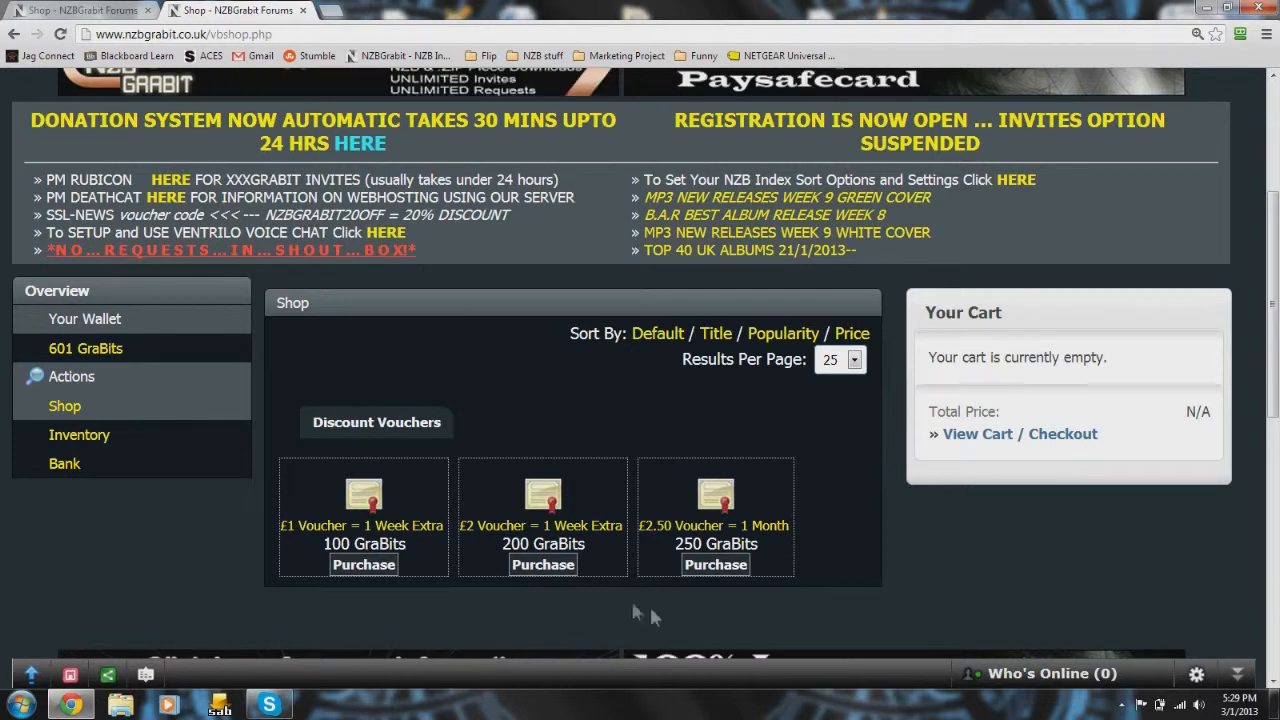
mouse_move(543, 564)
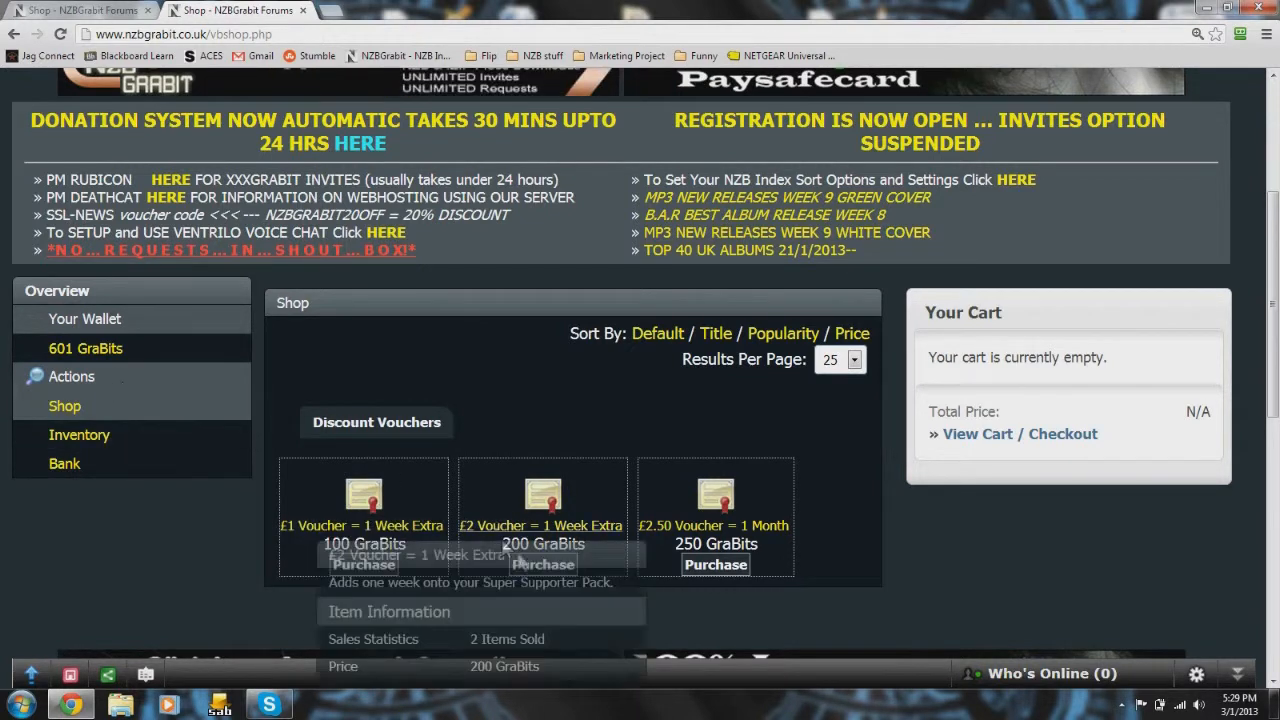
click(542, 564)
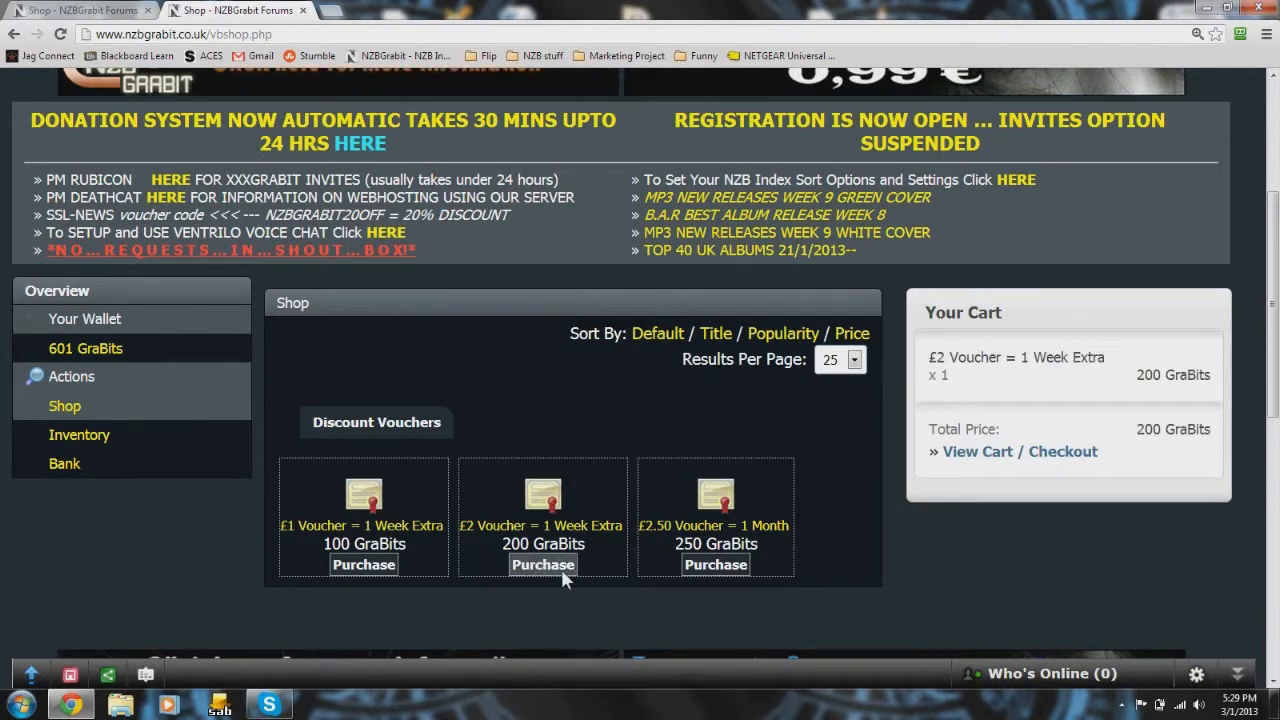
mouse_move(1043, 555)
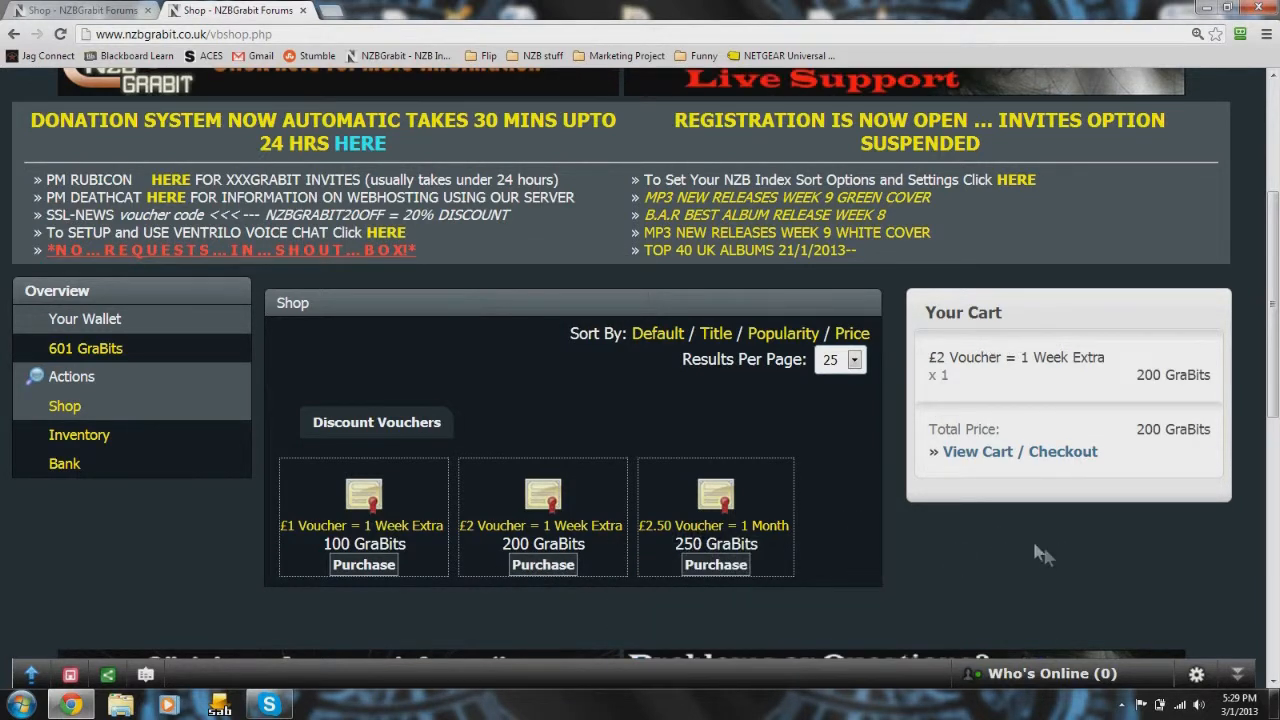
Step: Check out and confirm the 200-GraBit £2 voucher purchase, landing on the Inventory page
click(1019, 451)
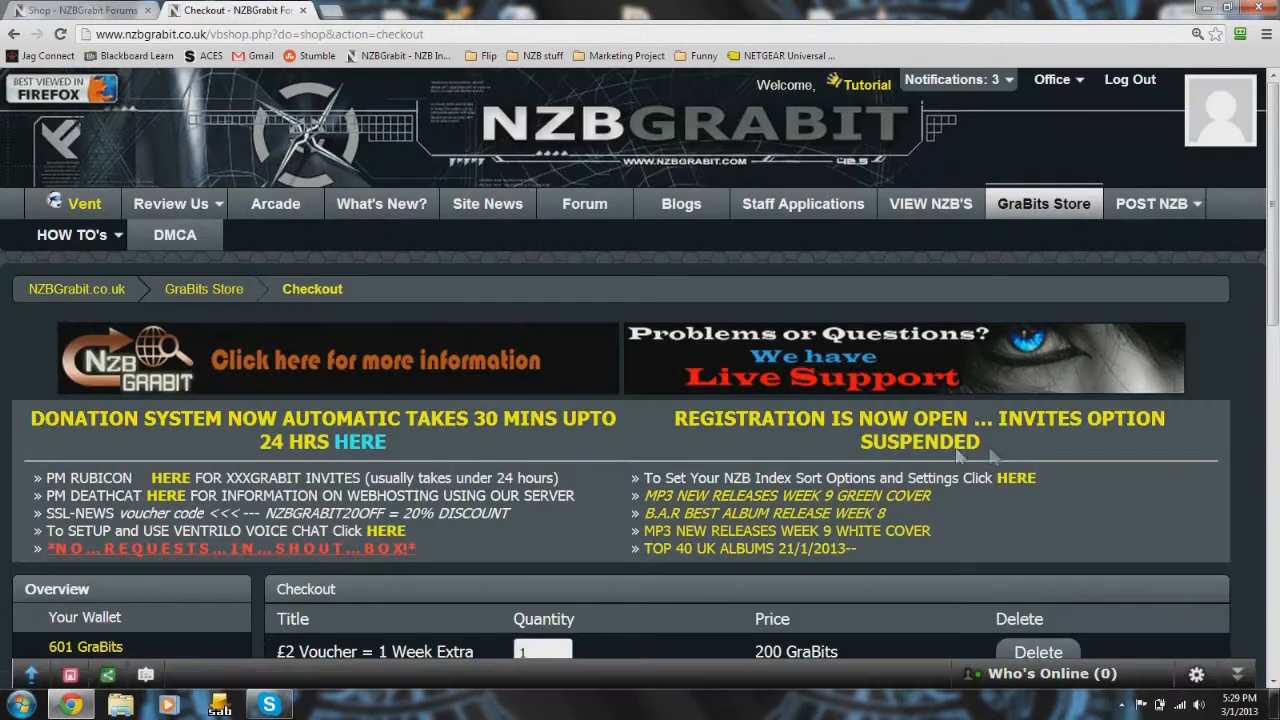
scroll(down, 3)
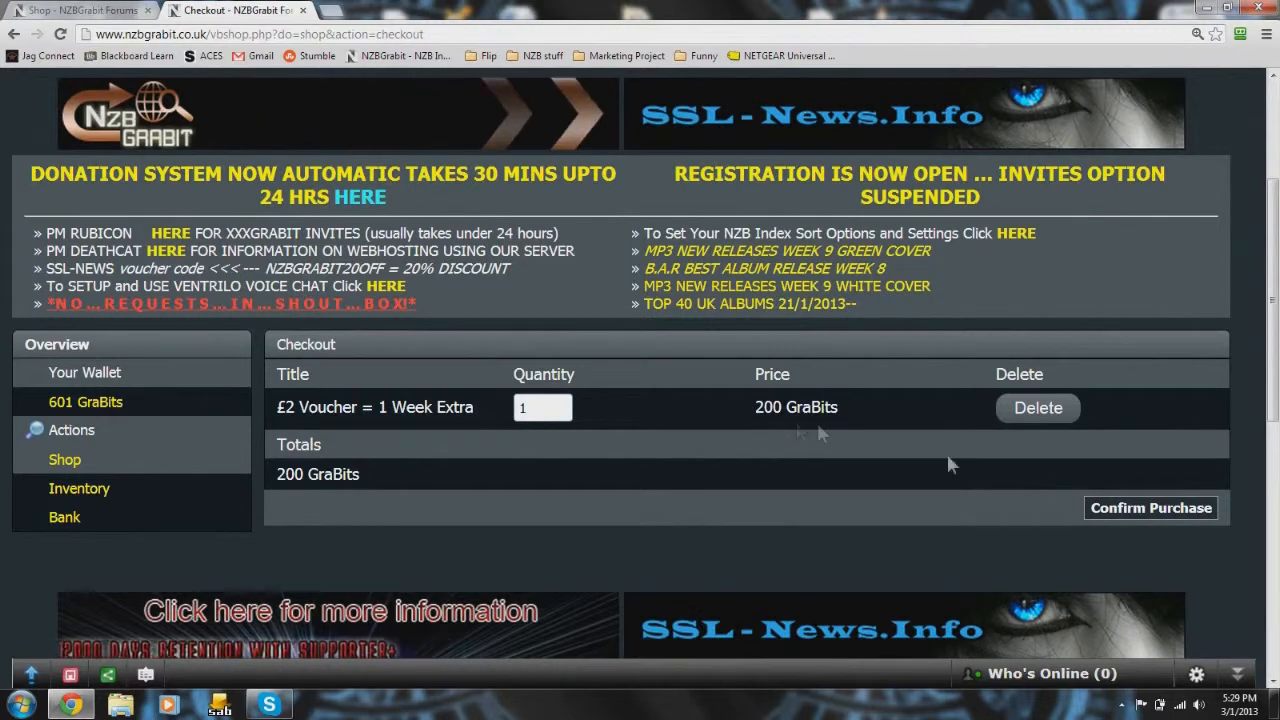
click(1150, 507)
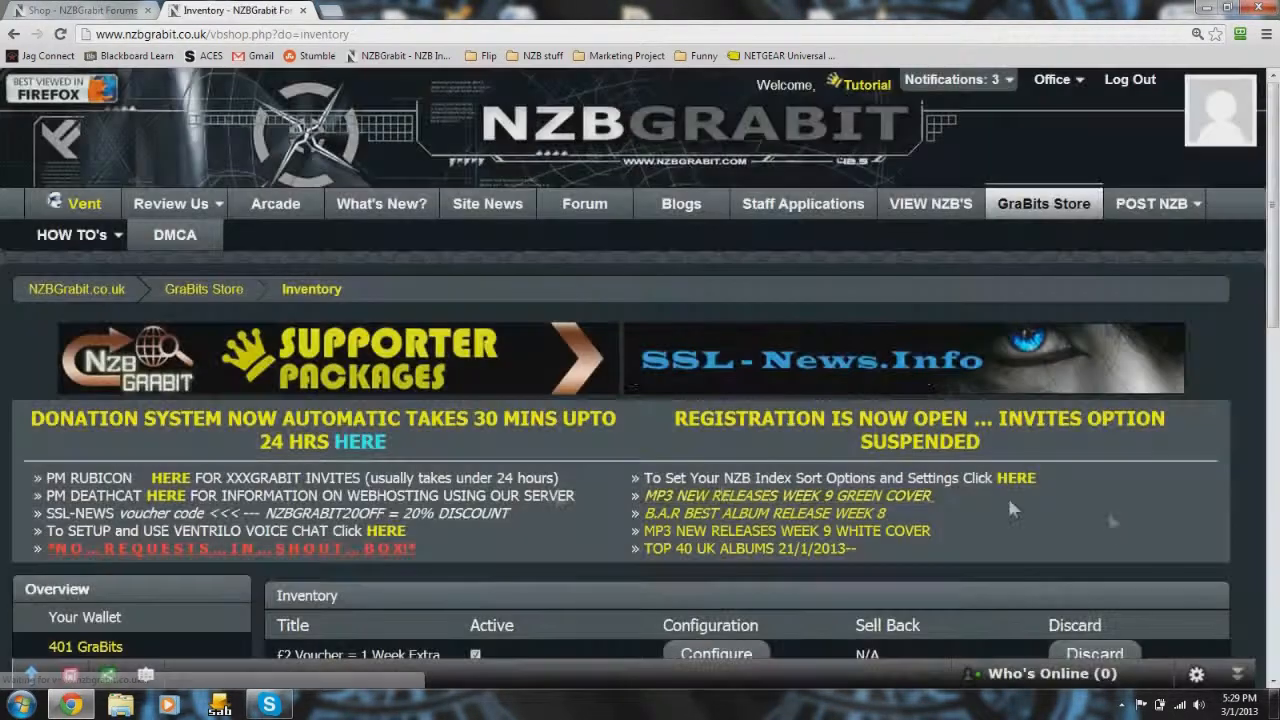
scroll(down, 3)
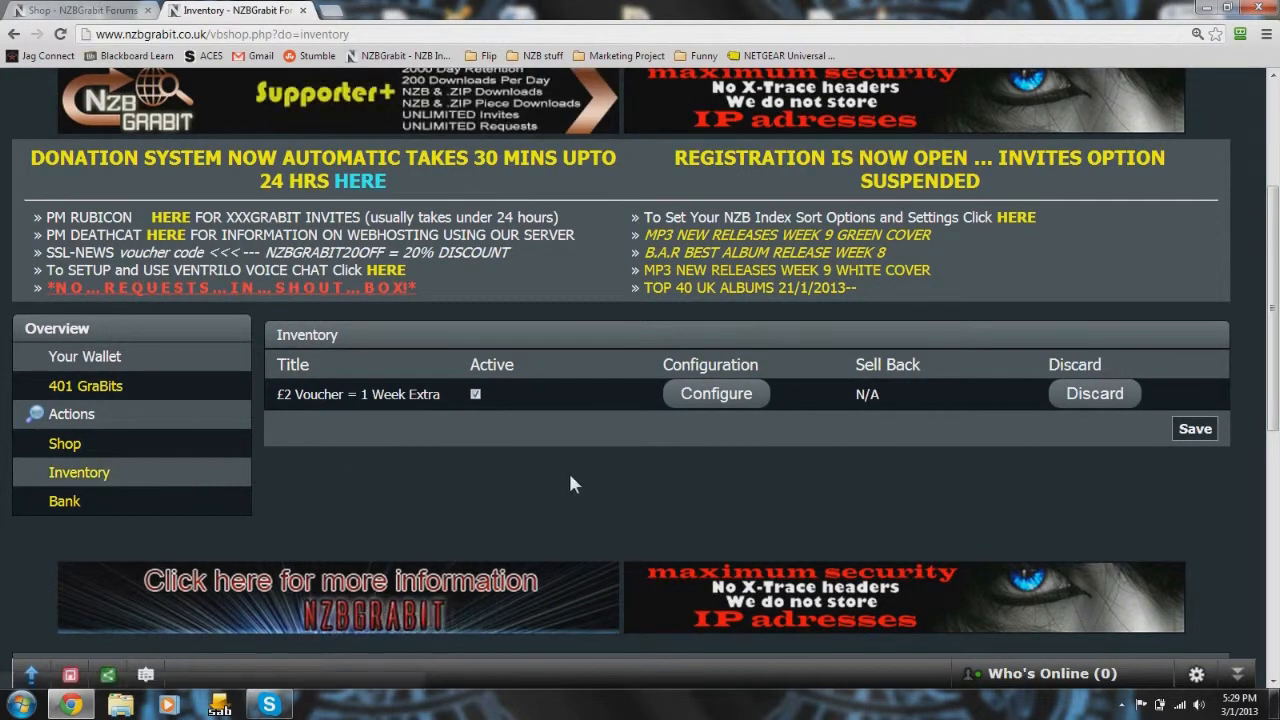
mouse_move(975, 430)
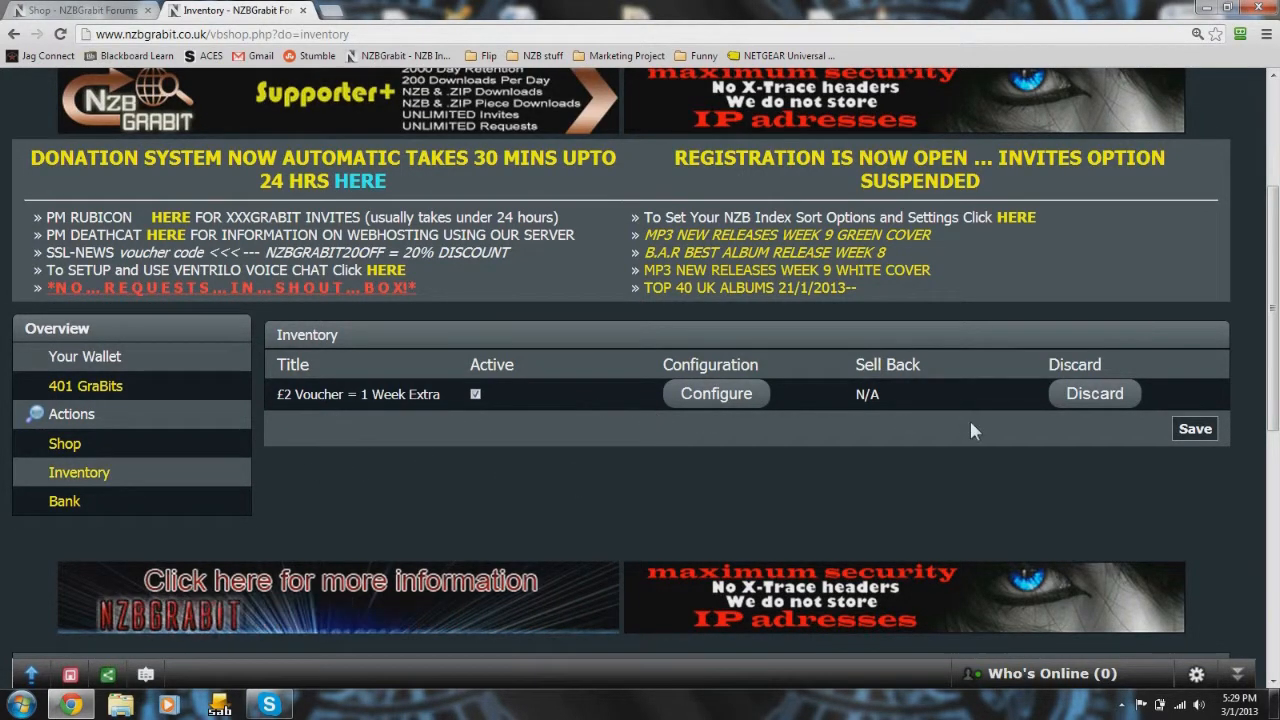
scroll(up, 3)
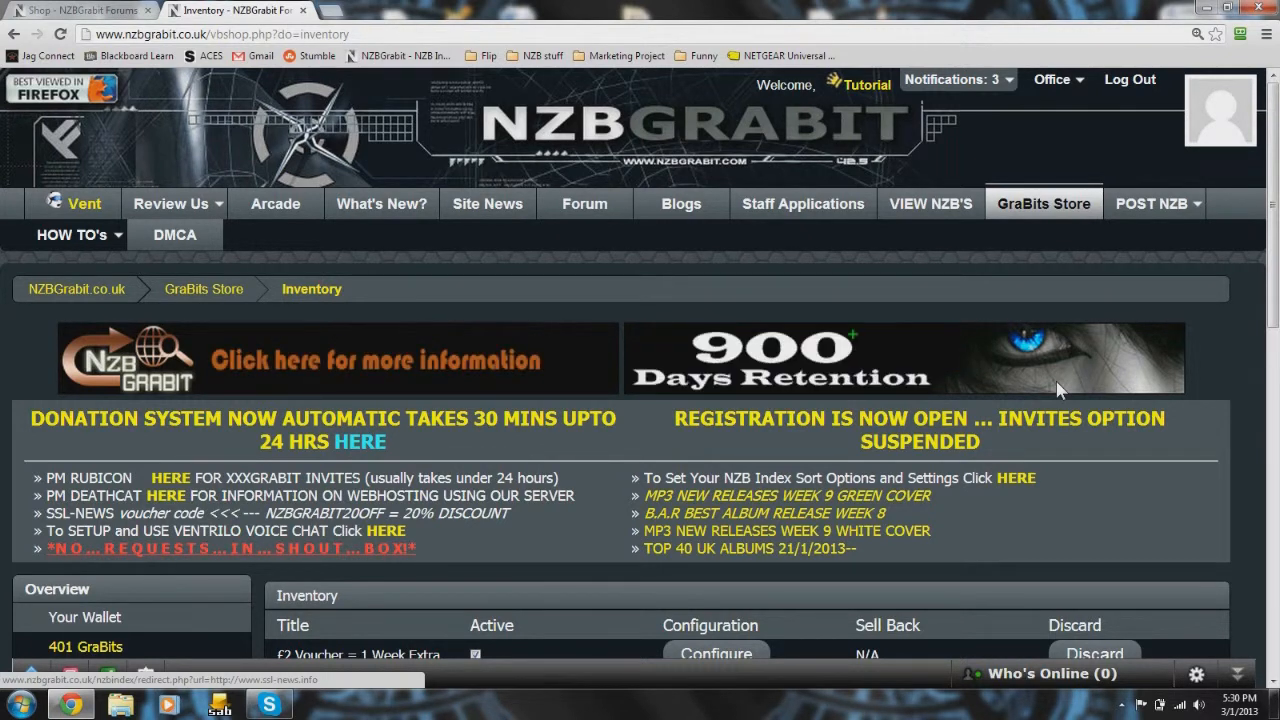
mouse_move(480, 485)
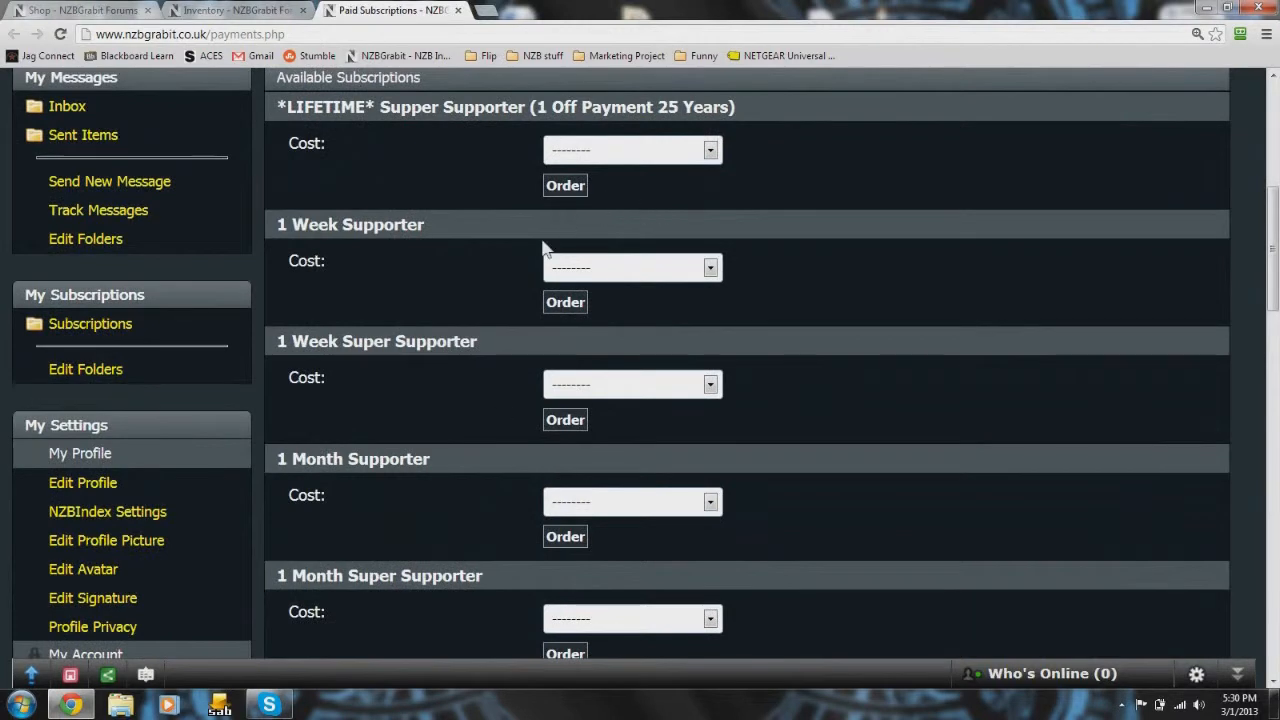
Step: View the costs of 1 Week Super Supporter (£2.00) and 1 Month Supporter (£2.50)
click(710, 267)
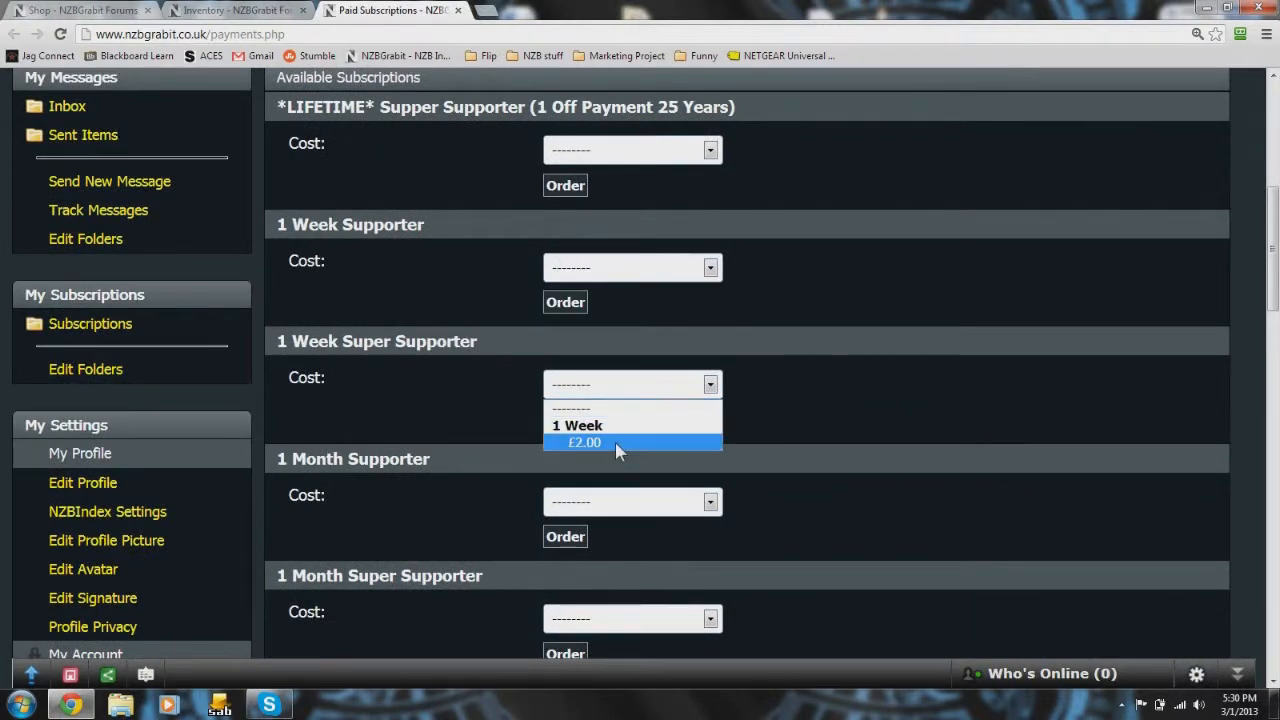
click(632, 501)
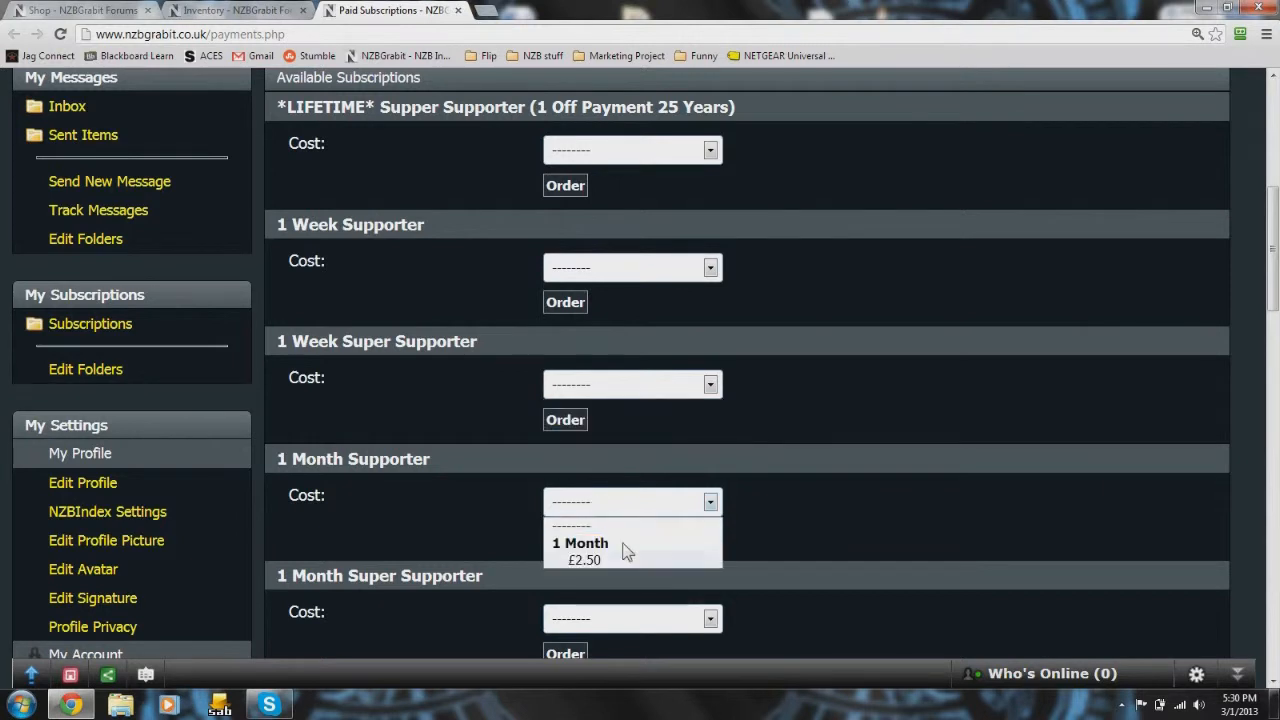